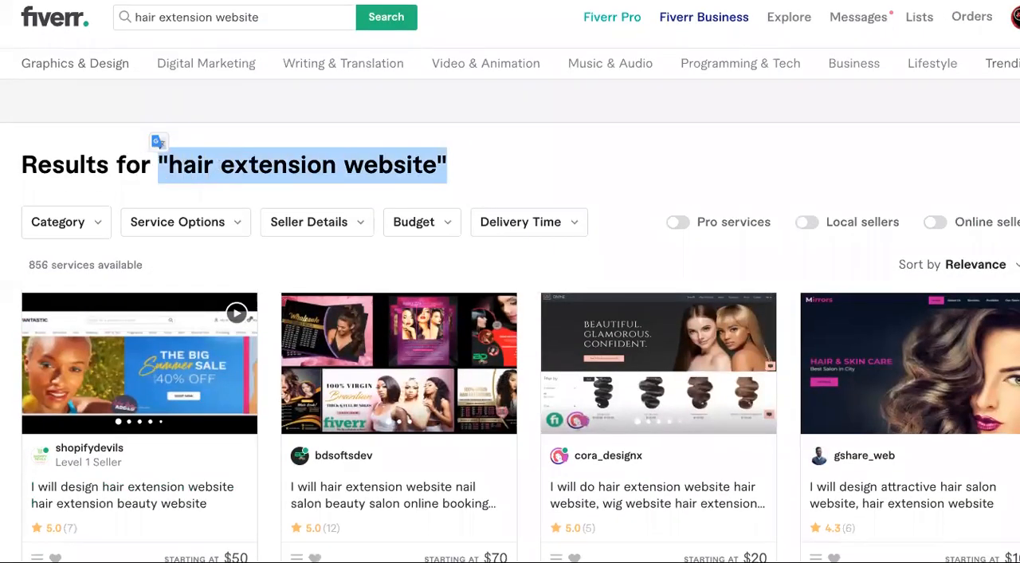
{"action": "mouse_move", "coordinate": [438, 200]}
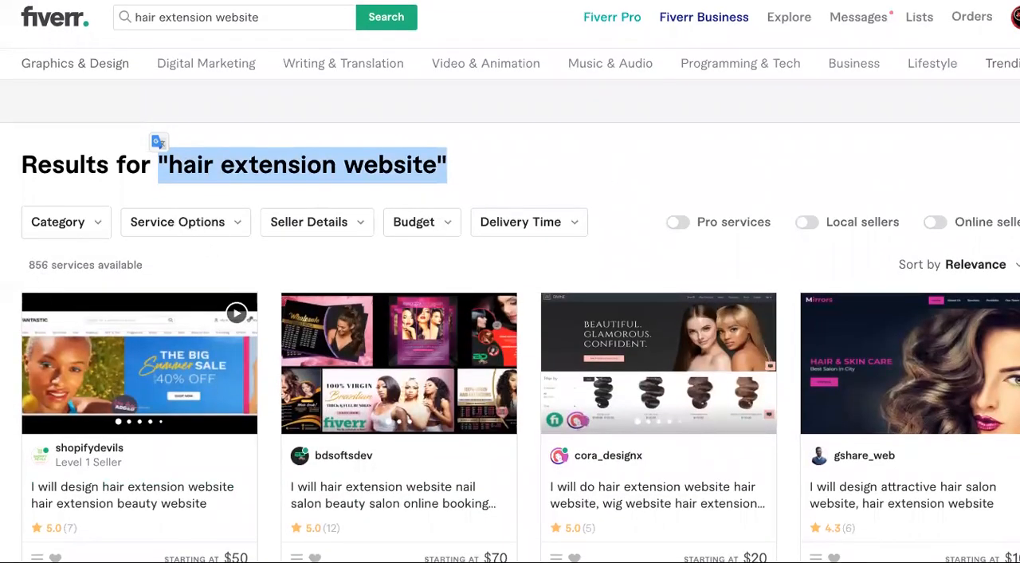
Scroll the Passenger SMS page and expand the navigation sidebar.
{"action": "scroll", "scroll_direction": "down", "scroll_amount": 3}
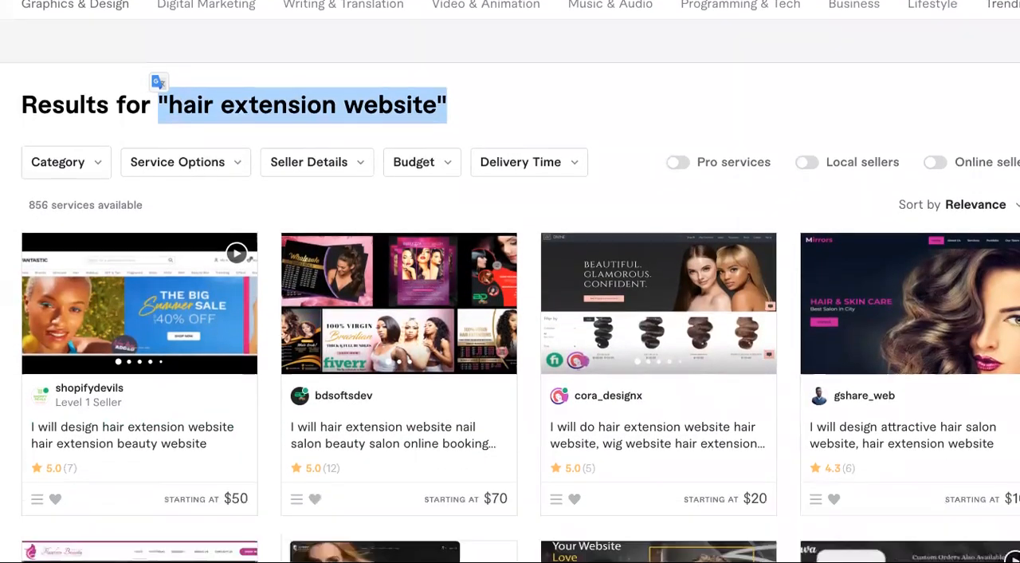
{"action": "scroll", "scroll_direction": "down", "scroll_amount": 3}
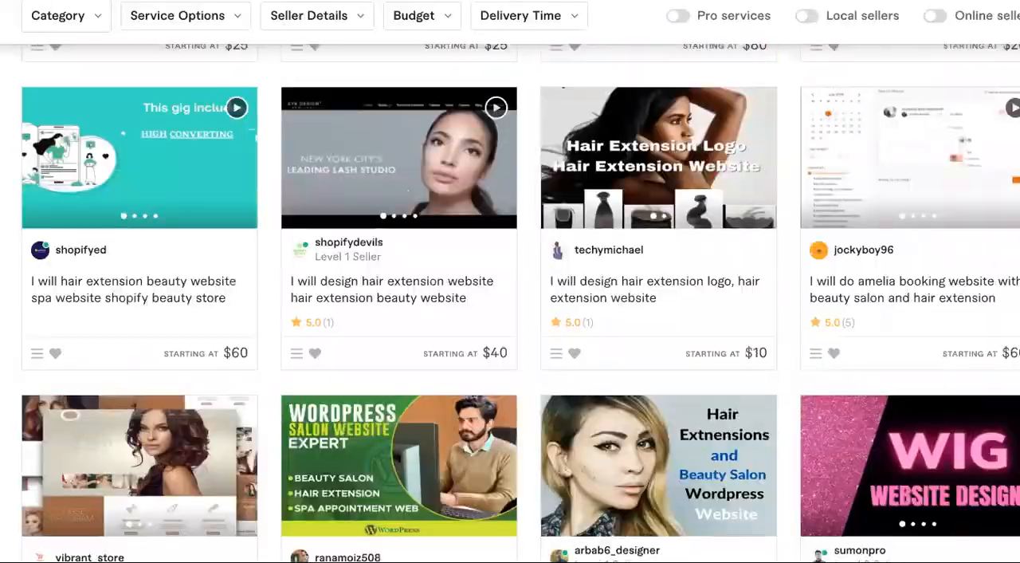
{"action": "scroll", "scroll_direction": "up", "scroll_amount": 3}
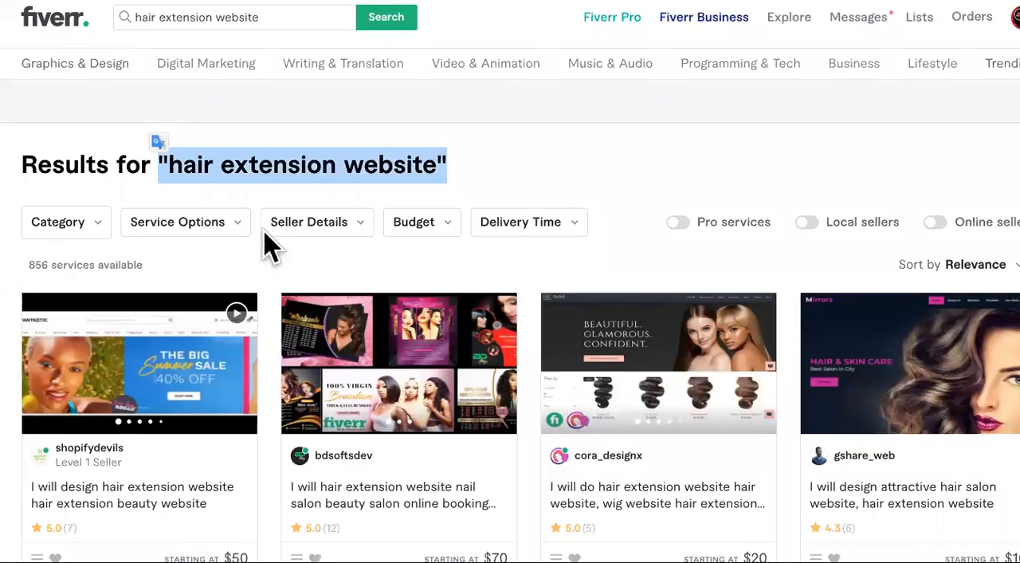
{"action": "scroll", "scroll_direction": "down", "scroll_amount": 3}
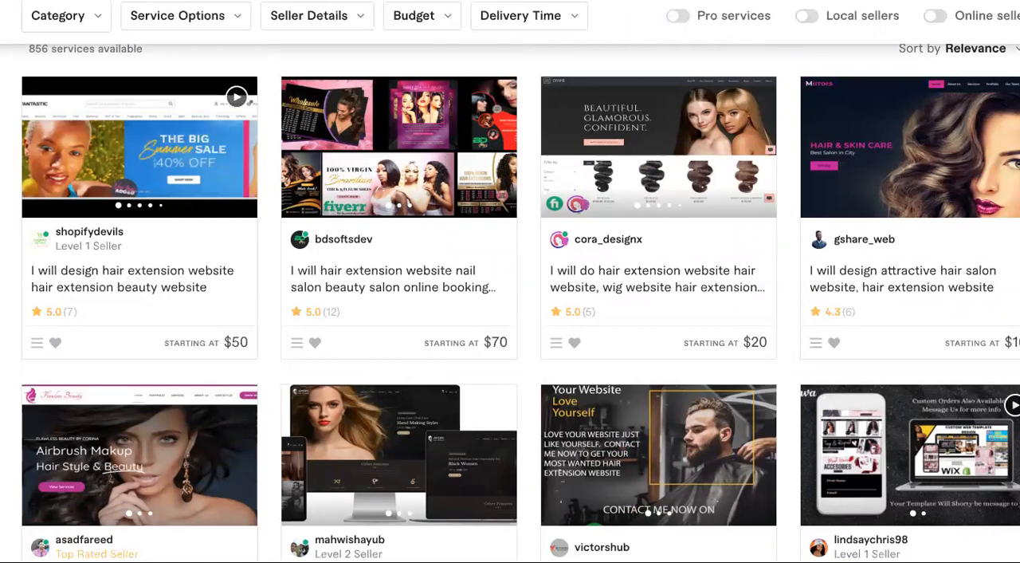
{"action": "scroll", "scroll_direction": "up", "scroll_amount": 3}
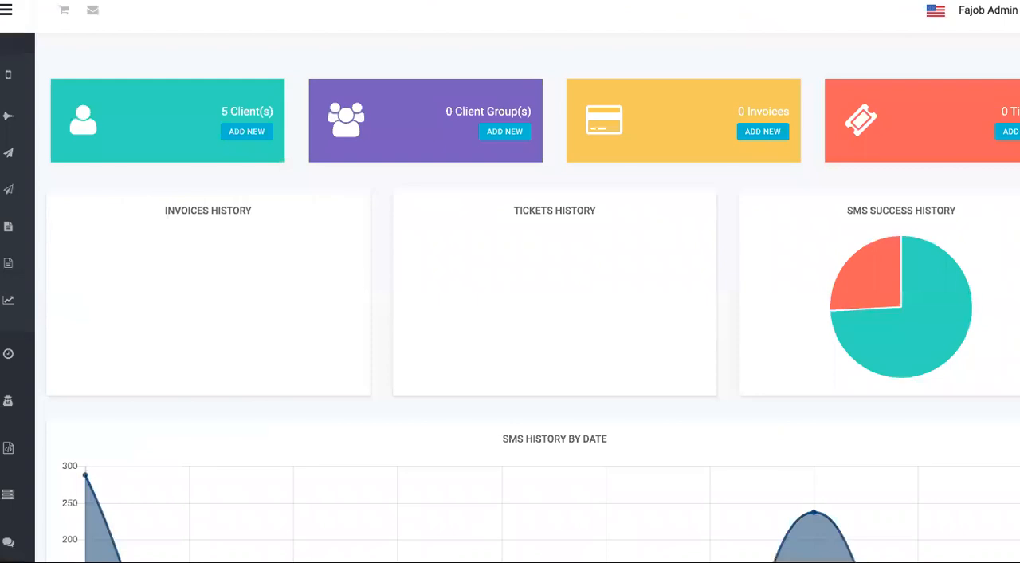
{"action": "left_click", "coordinate": [7, 10]}
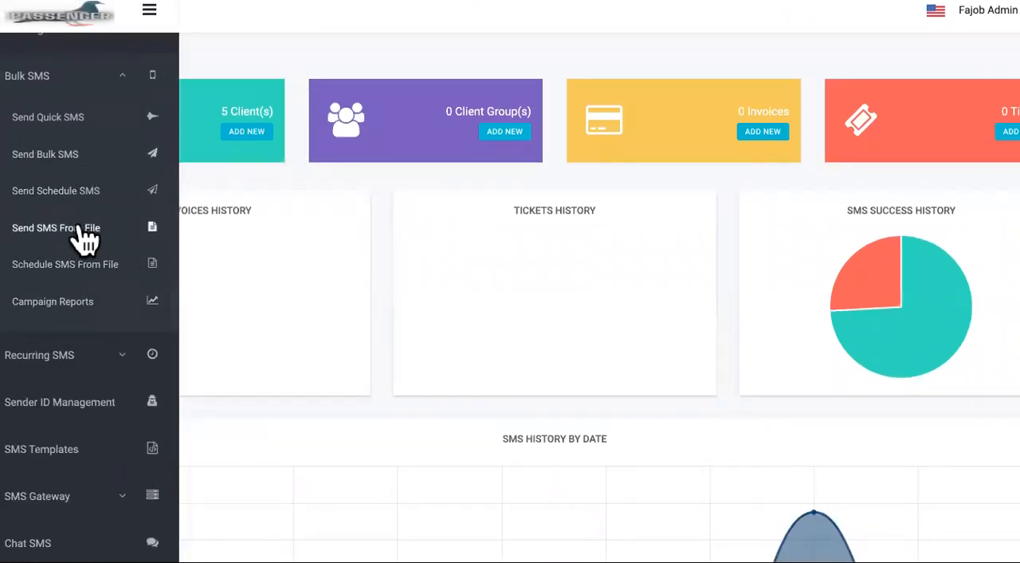
Expand the Recurring SMS and Bulk SMS menu sections to list their sending options.
{"action": "scroll", "scroll_direction": "down", "scroll_amount": 3}
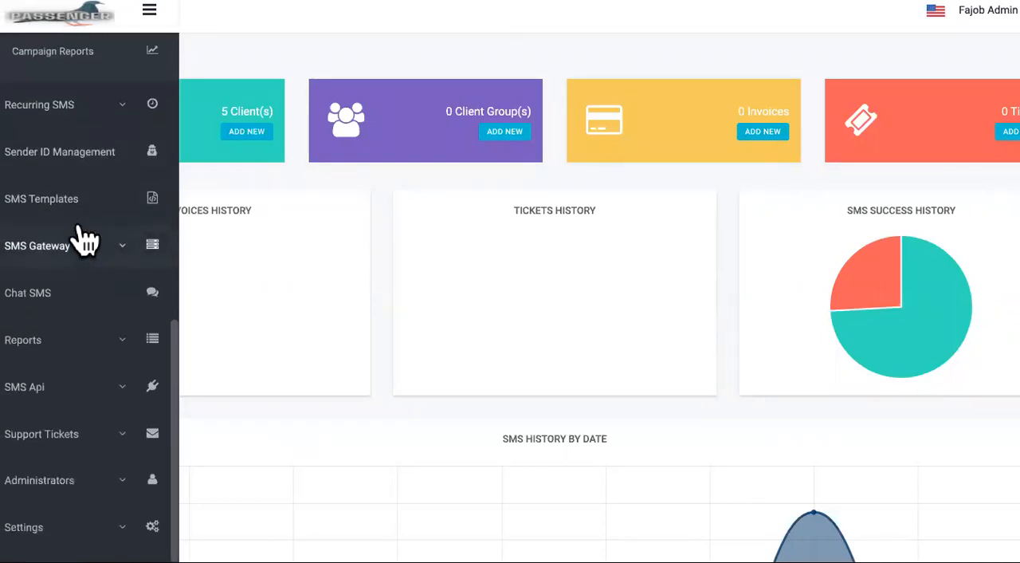
{"action": "scroll", "scroll_direction": "up", "scroll_amount": 3}
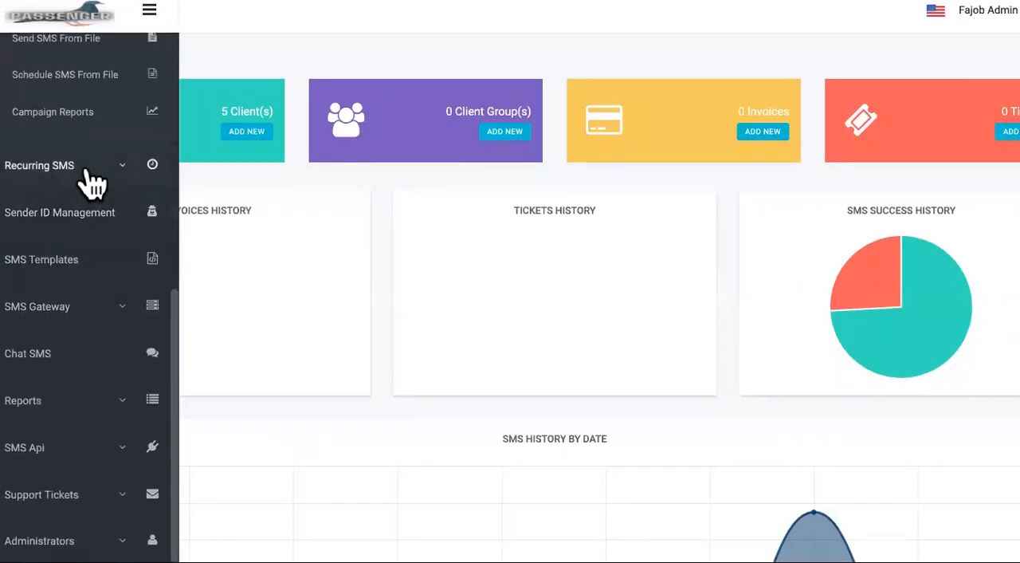
{"action": "left_click", "coordinate": [40, 165]}
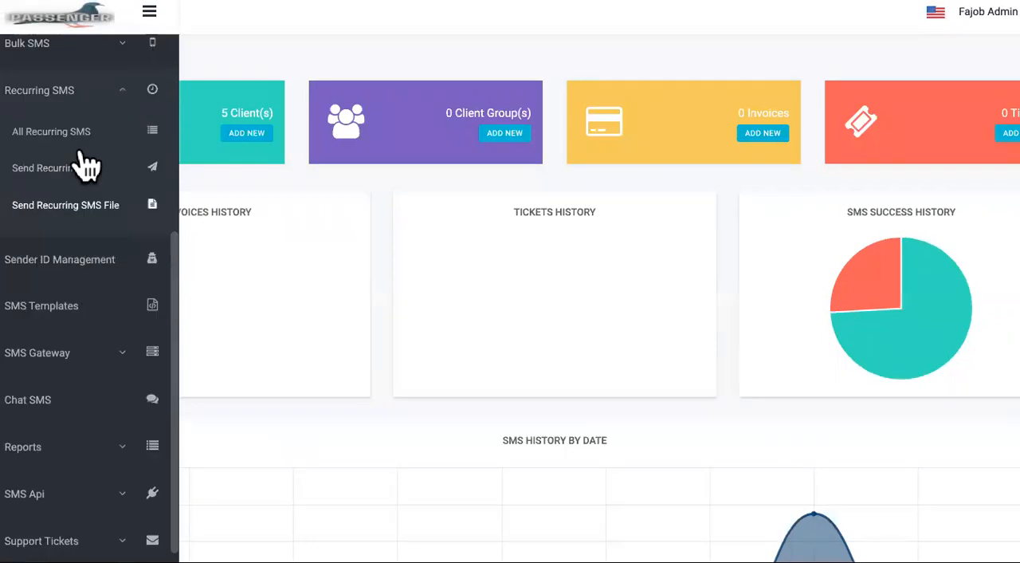
{"action": "scroll", "scroll_direction": "up", "scroll_amount": 3}
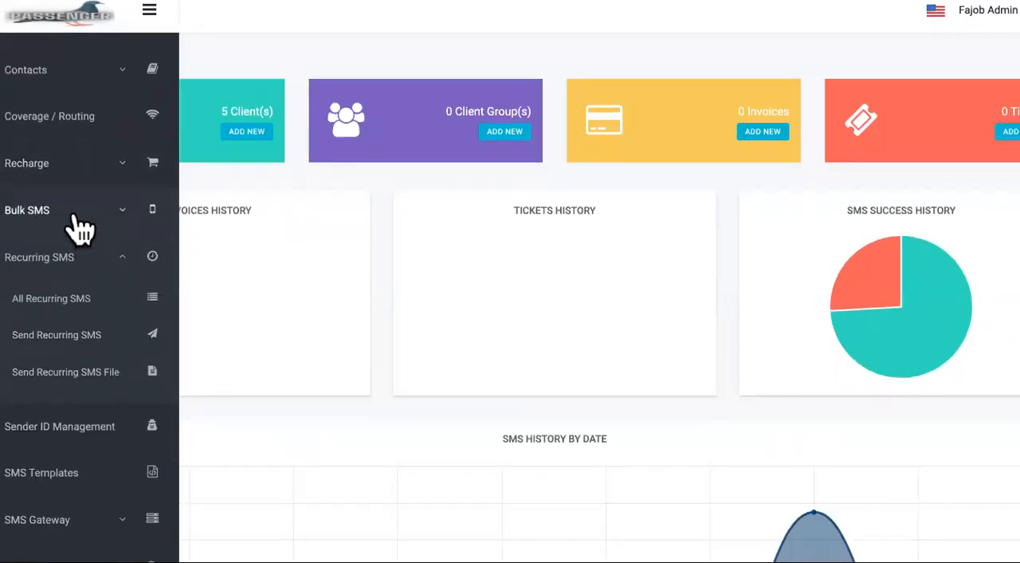
{"action": "left_click", "coordinate": [27, 209]}
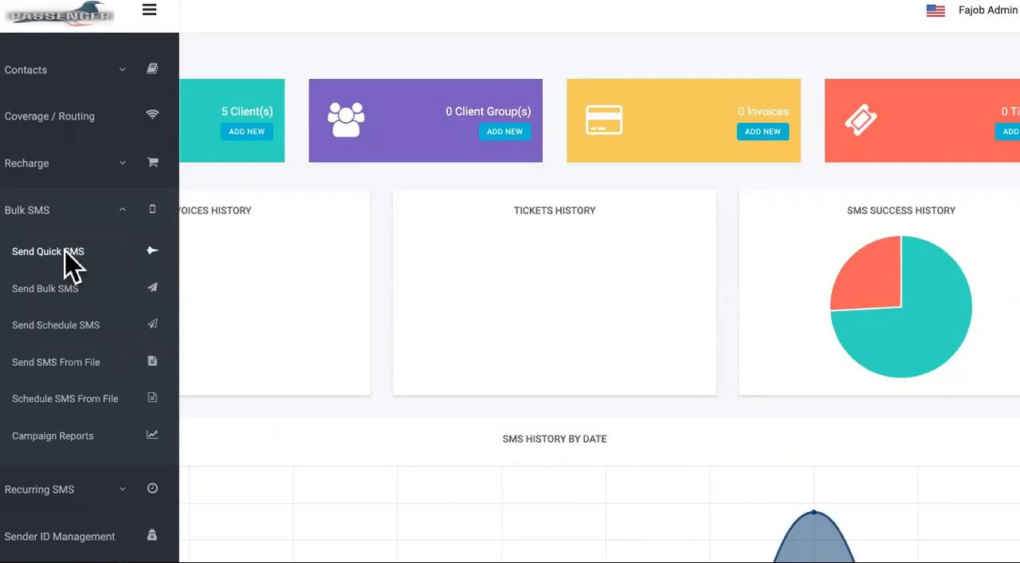
Start a Quick SMS with a sender number and type 'Come down for the hair extension deals'.
{"action": "left_click", "coordinate": [48, 251]}
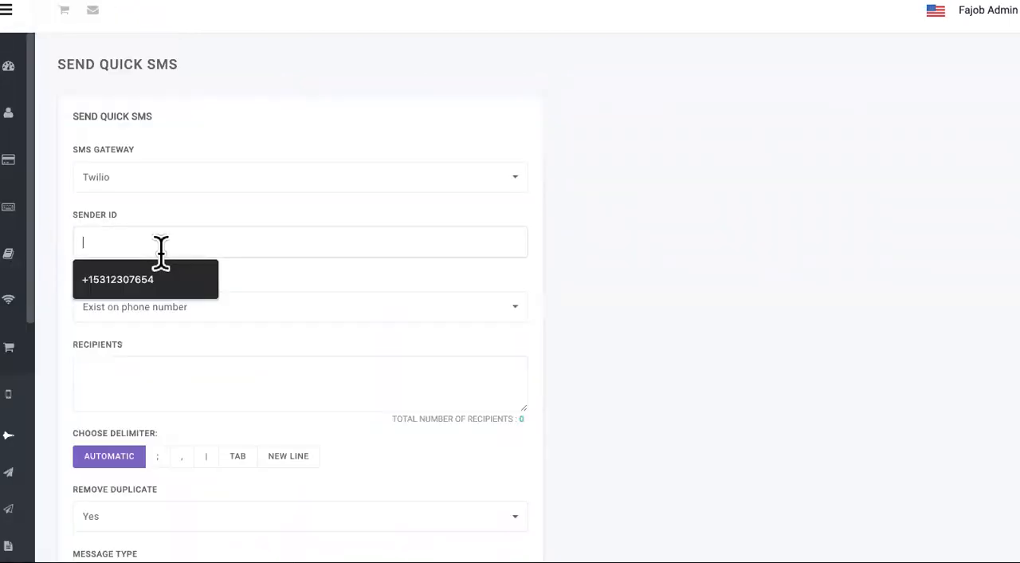
{"action": "left_click", "coordinate": [117, 279]}
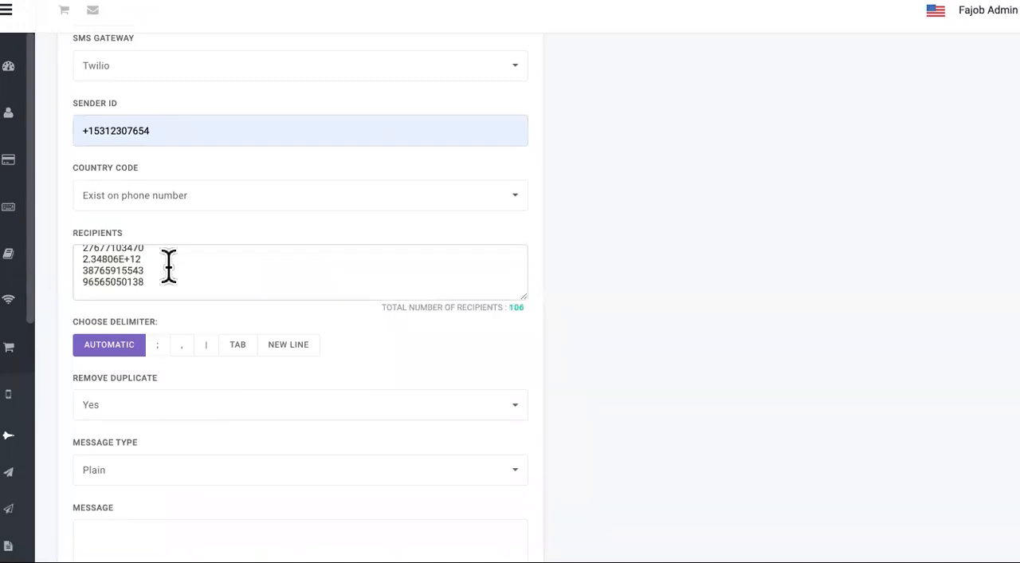
{"action": "scroll", "scroll_direction": "up", "scroll_amount": 3}
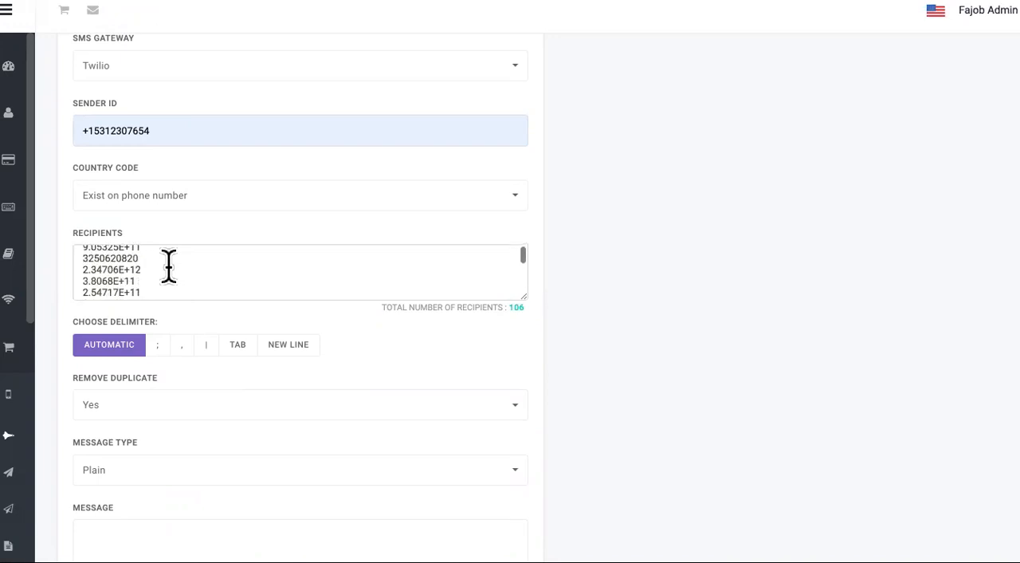
{"action": "scroll", "scroll_direction": "down", "scroll_amount": 3}
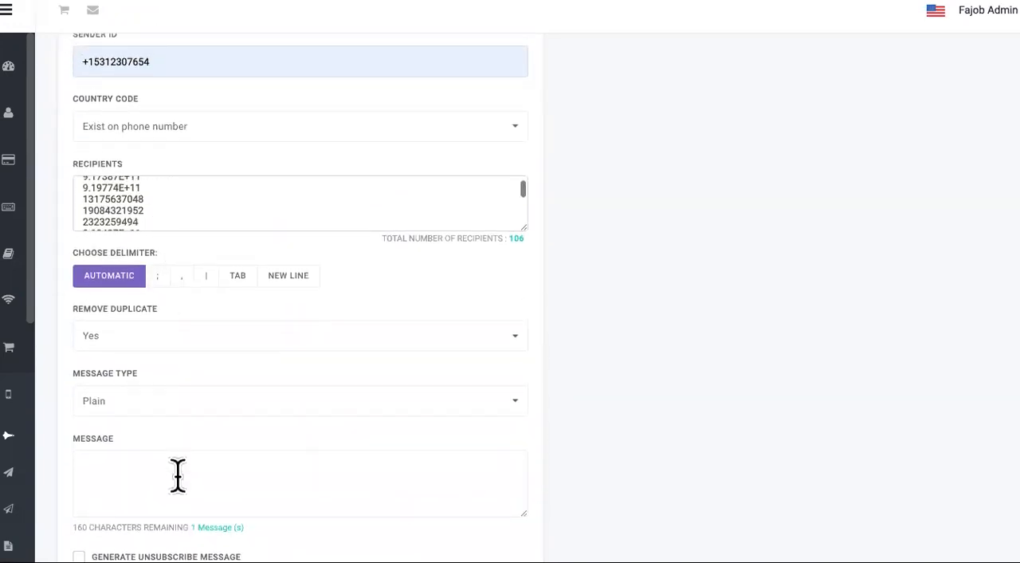
{"action": "type", "text": "Come"}
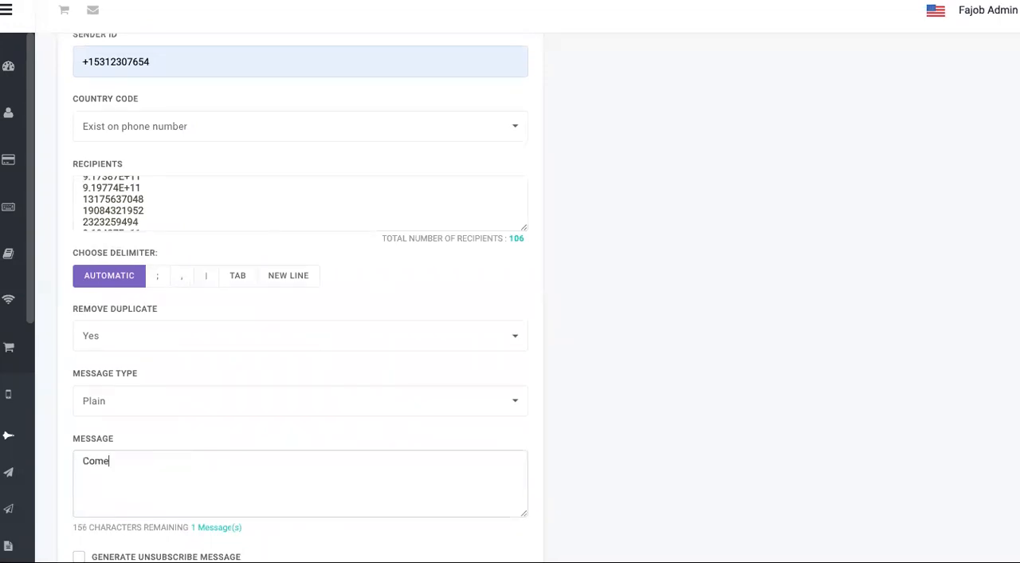
{"action": "type", "text": "down for the hair e"}
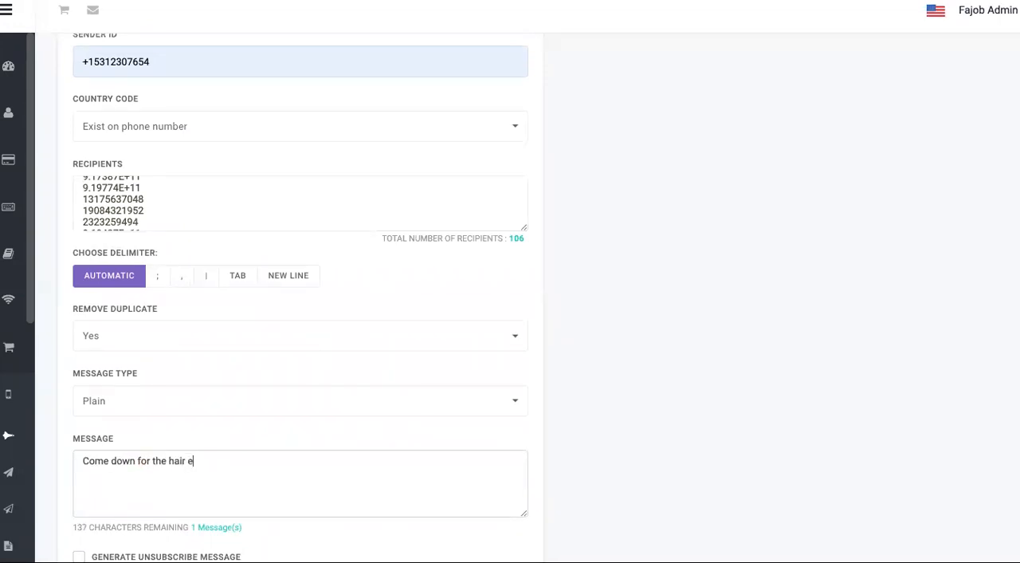
{"action": "type", "text": "xtension deals"}
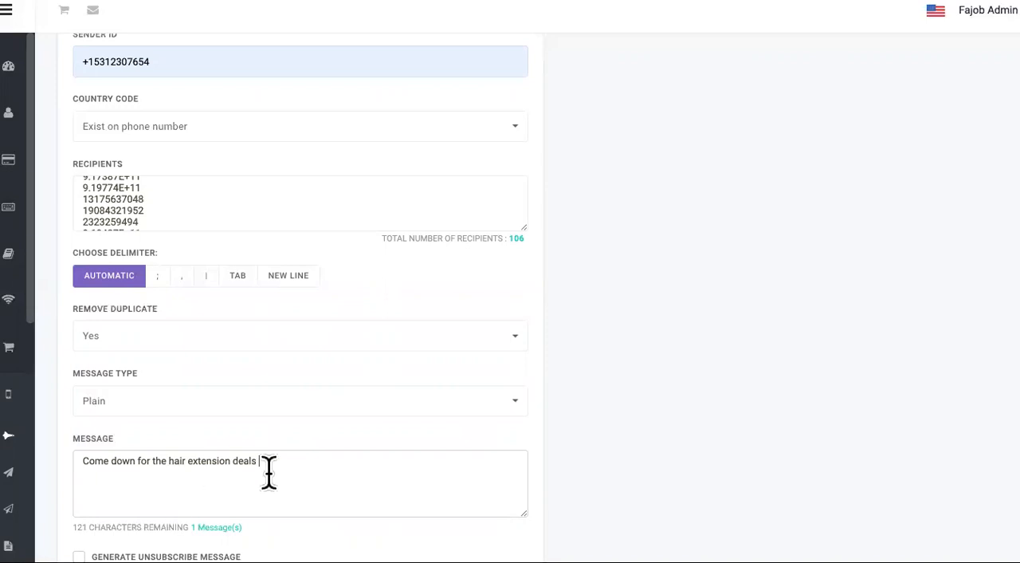
{"action": "mouse_move", "coordinate": [732, 389]}
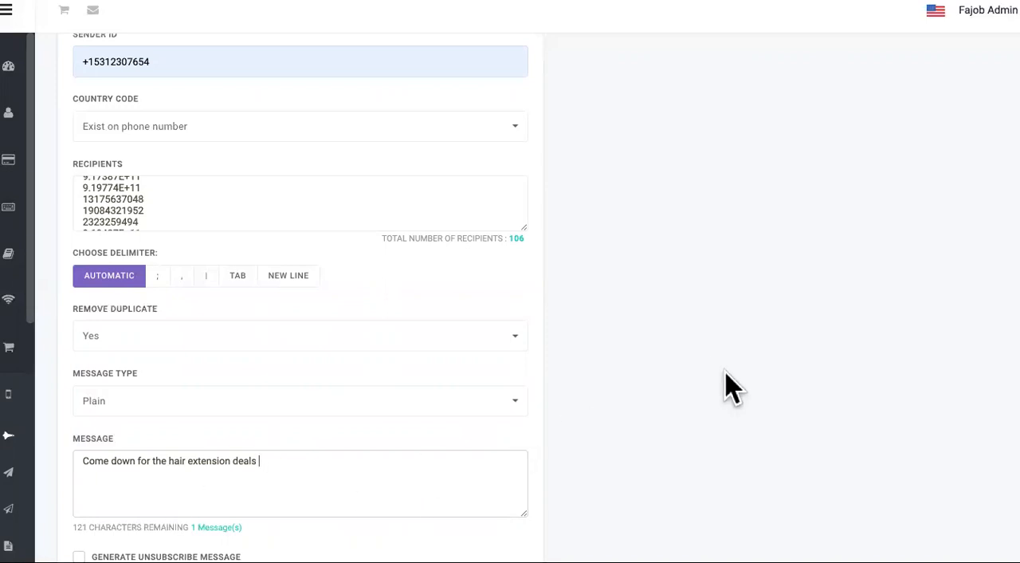
{"action": "mouse_move", "coordinate": [673, 32]}
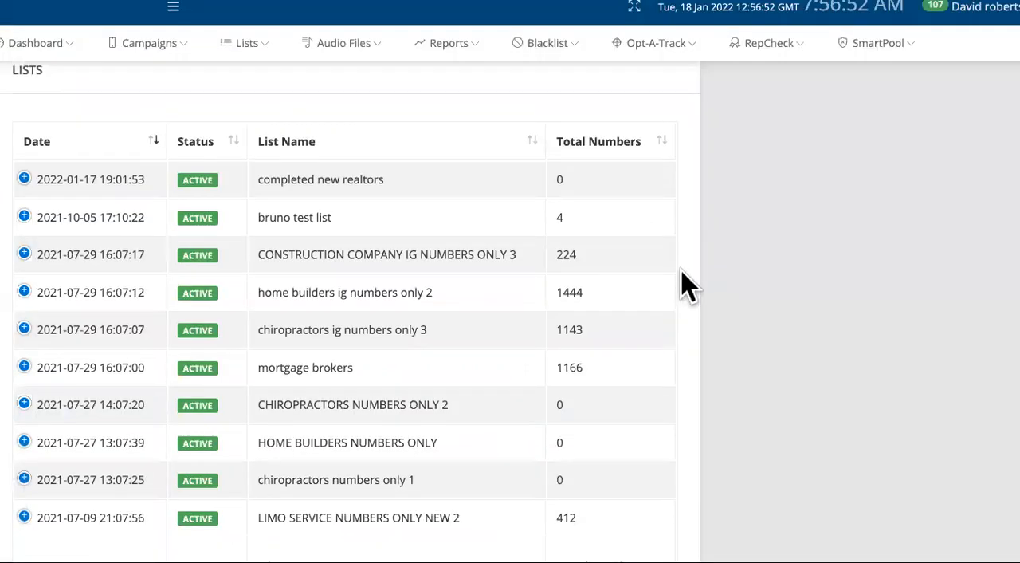
{"action": "scroll", "scroll_direction": "down", "scroll_amount": 3}
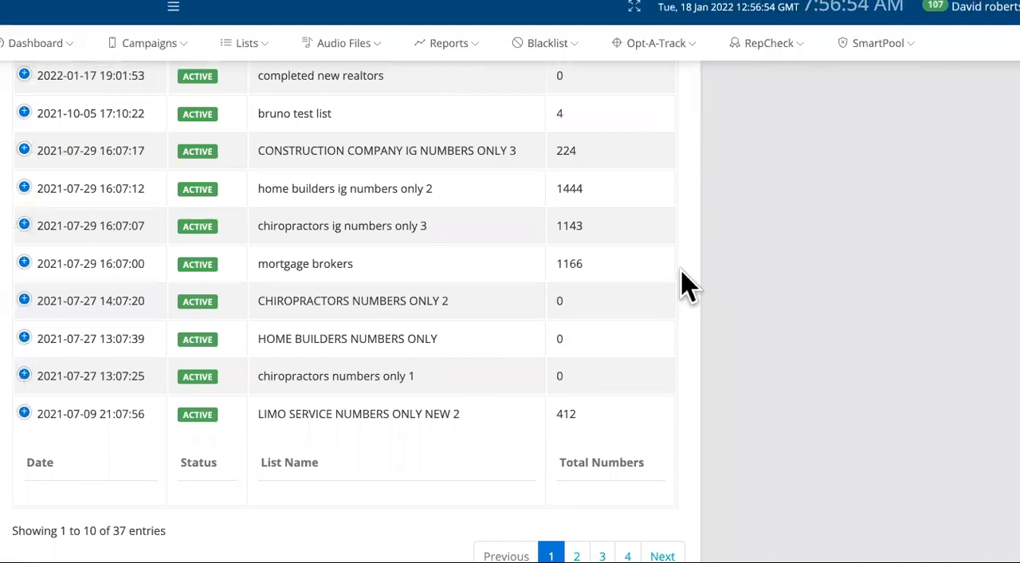
{"action": "left_click", "coordinate": [35, 43]}
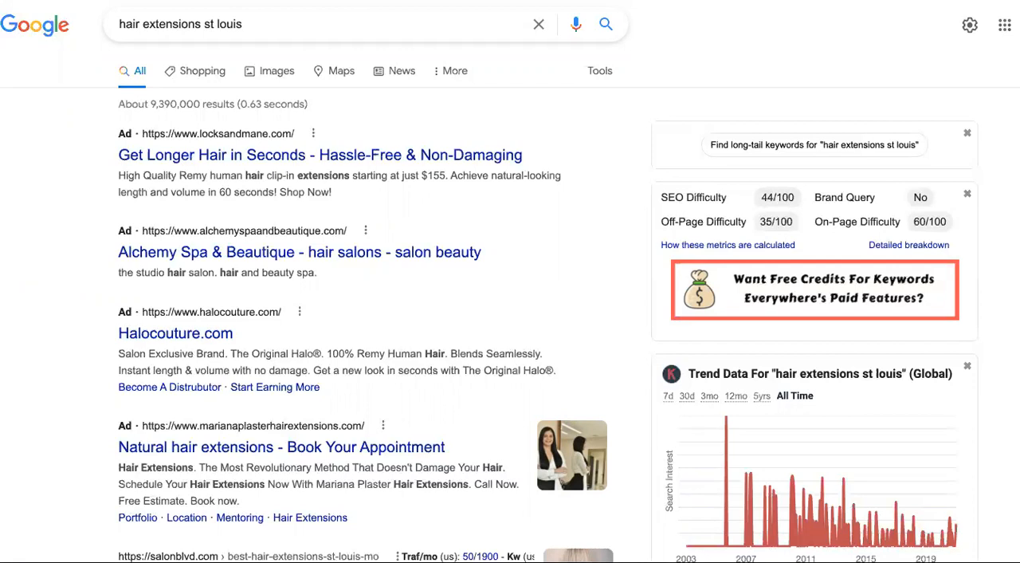
Bring up Google's autocomplete suggestions for 'hair extensions st louis'.
{"action": "left_click", "coordinate": [319, 24]}
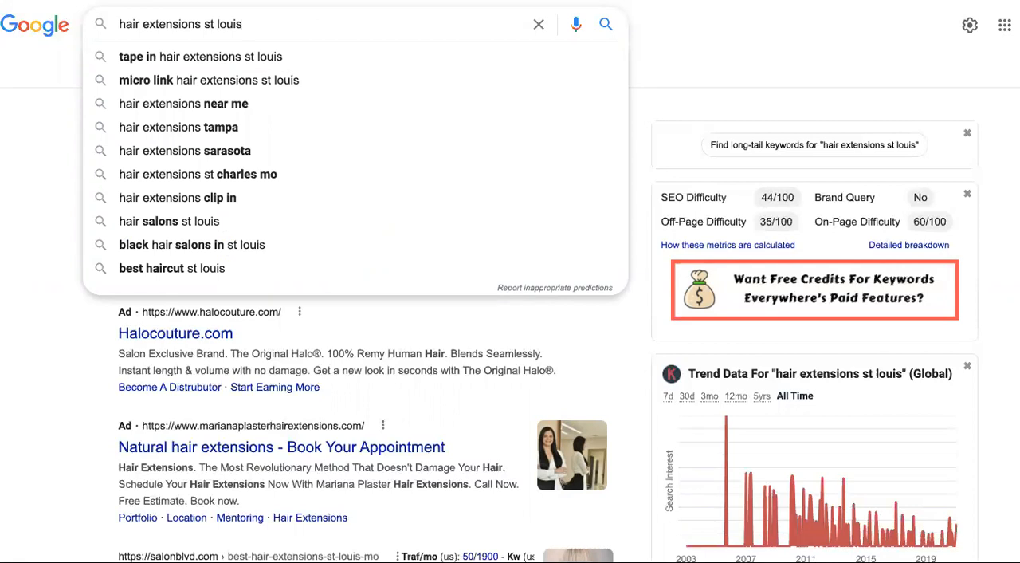
{"action": "mouse_move", "coordinate": [681, 132]}
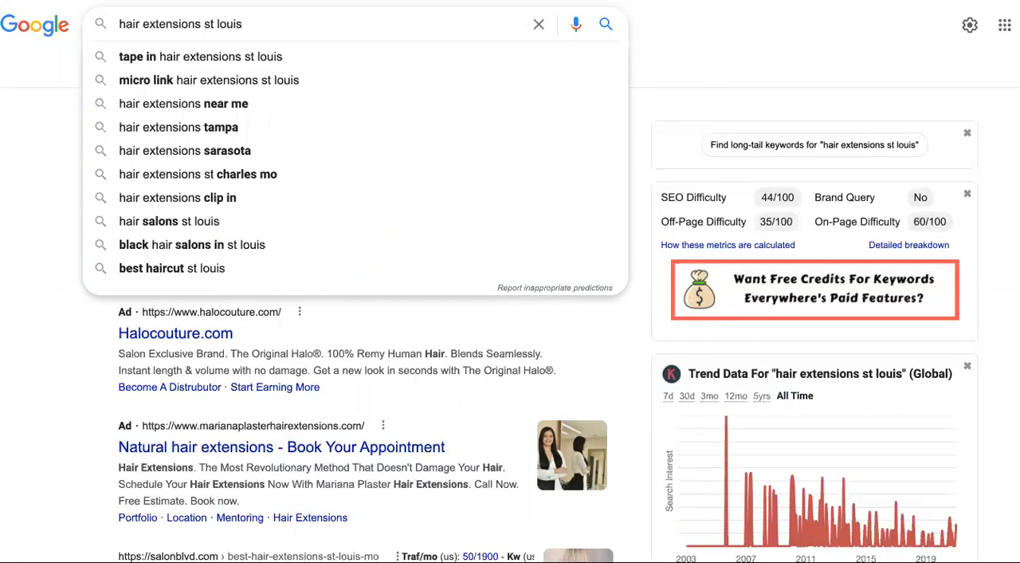
{"action": "mouse_move", "coordinate": [36, 40]}
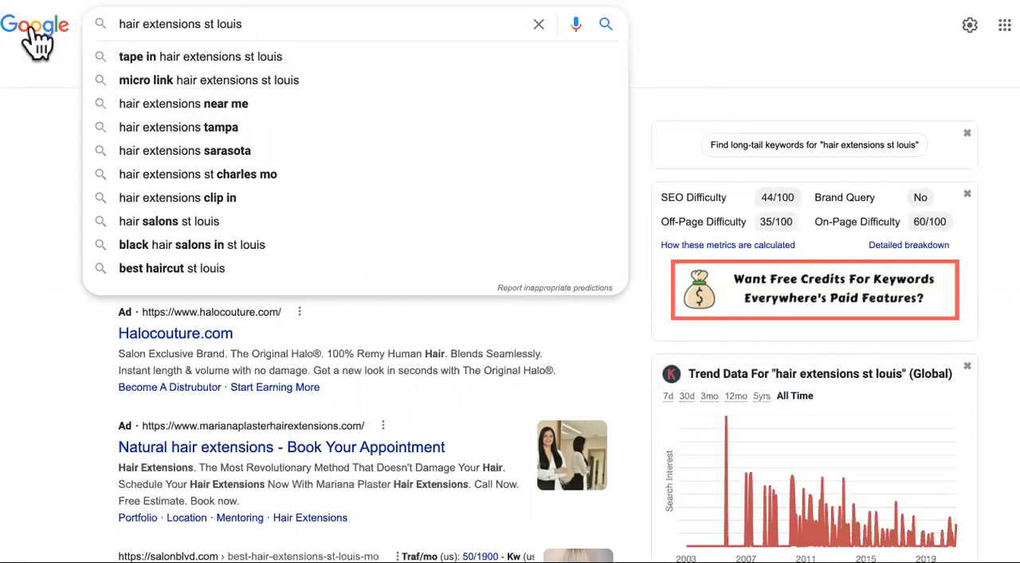
{"action": "mouse_move", "coordinate": [233, 20]}
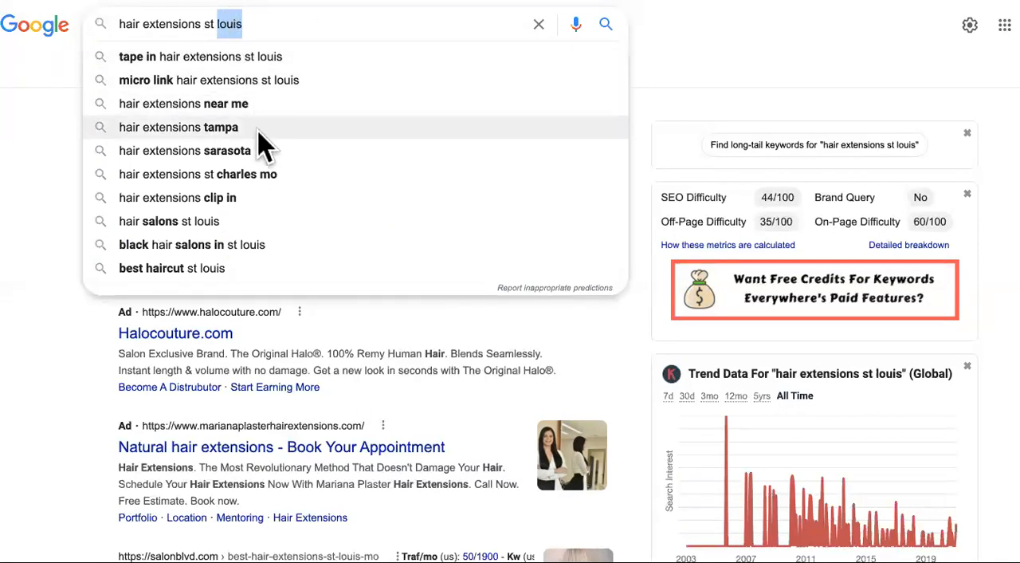
{"action": "mouse_move", "coordinate": [255, 72]}
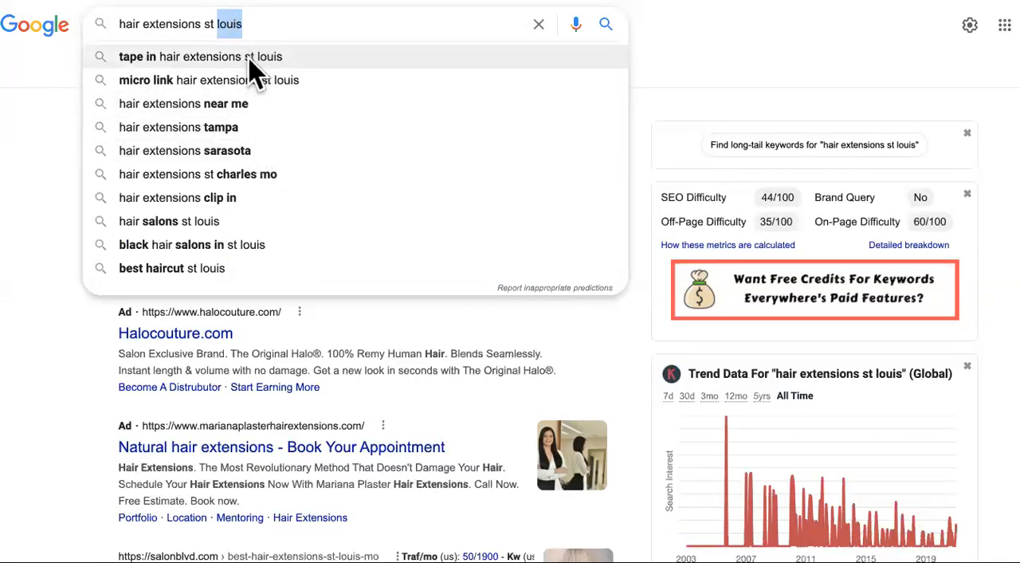
{"action": "mouse_move", "coordinate": [310, 24]}
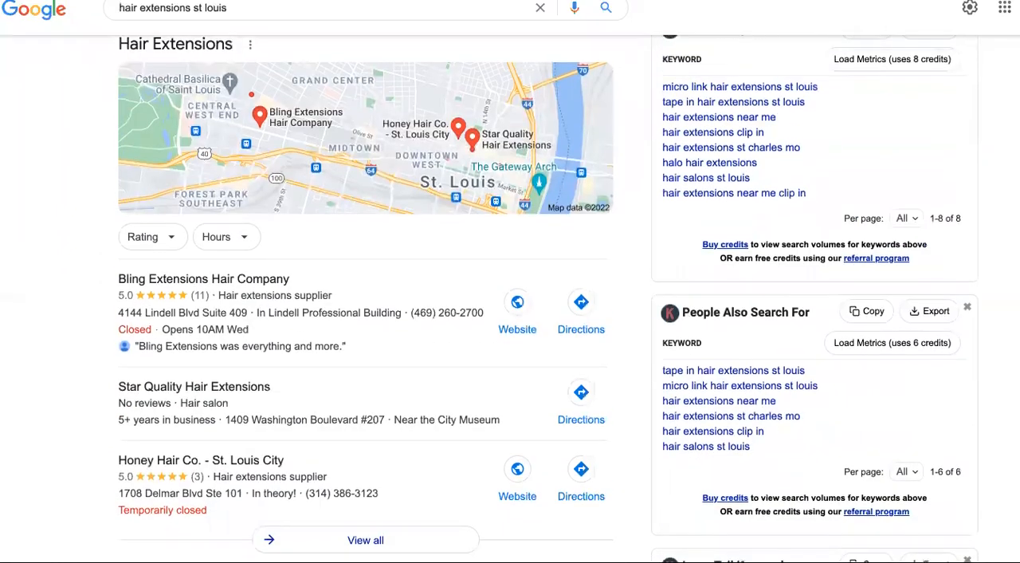
{"action": "scroll", "scroll_direction": "down", "scroll_amount": 3}
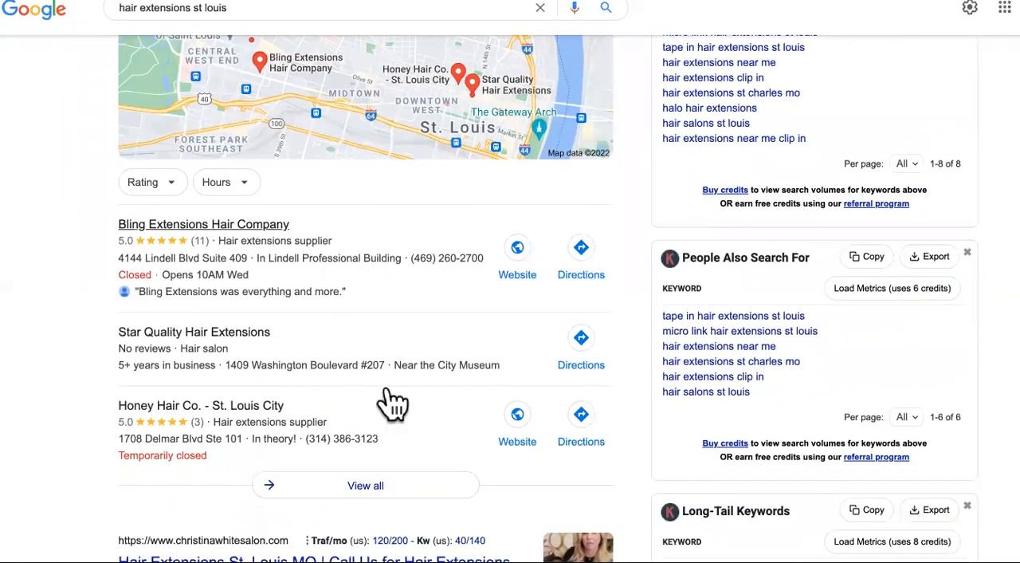
{"action": "mouse_move", "coordinate": [359, 413]}
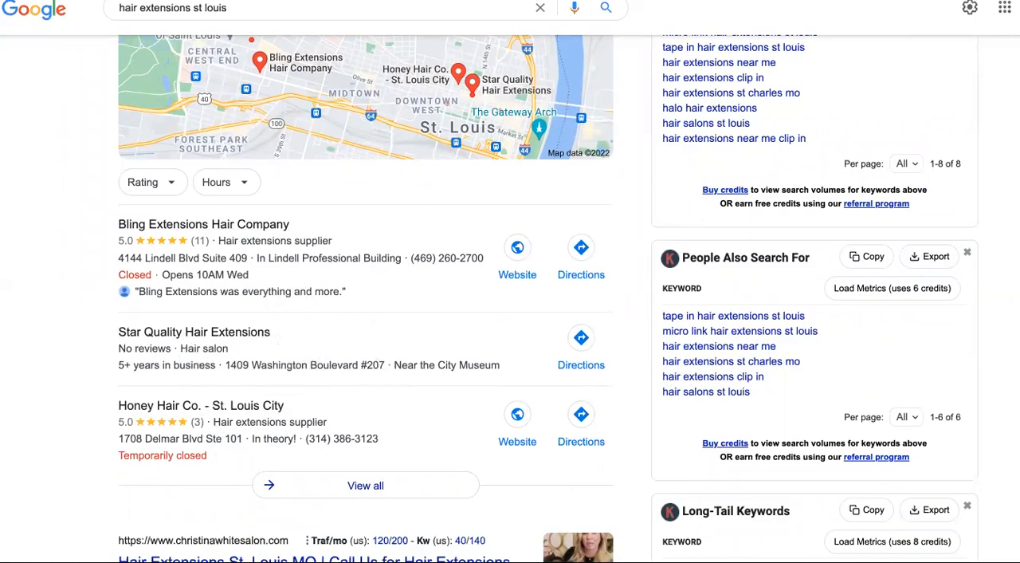
{"action": "scroll", "scroll_direction": "up", "scroll_amount": 3}
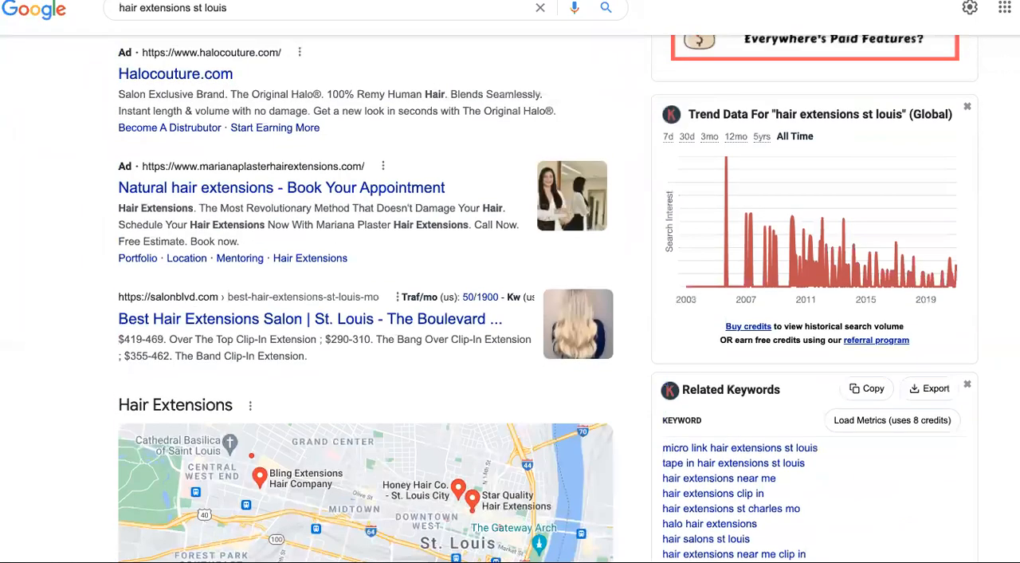
{"action": "scroll", "scroll_direction": "down", "scroll_amount": 3}
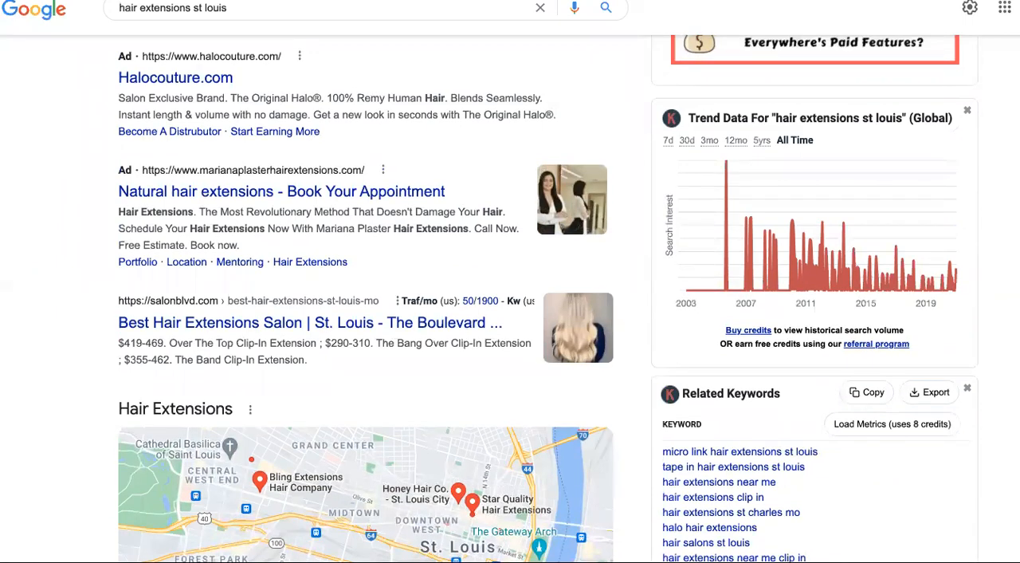
{"action": "scroll", "scroll_direction": "up", "scroll_amount": 3}
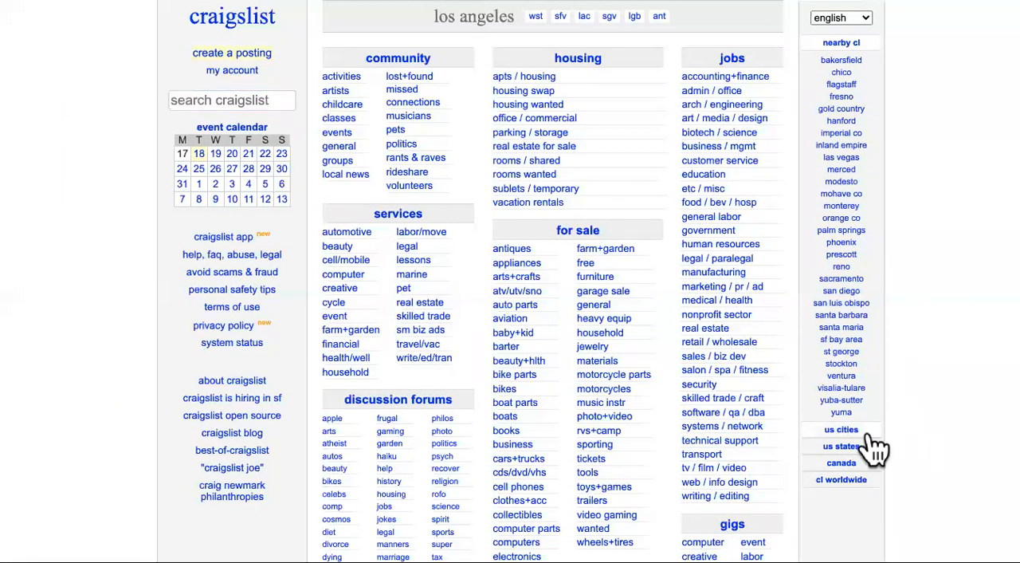
Pick Missouri from the US states list, then the St. Louis Craigslist site.
{"action": "left_click", "coordinate": [841, 429]}
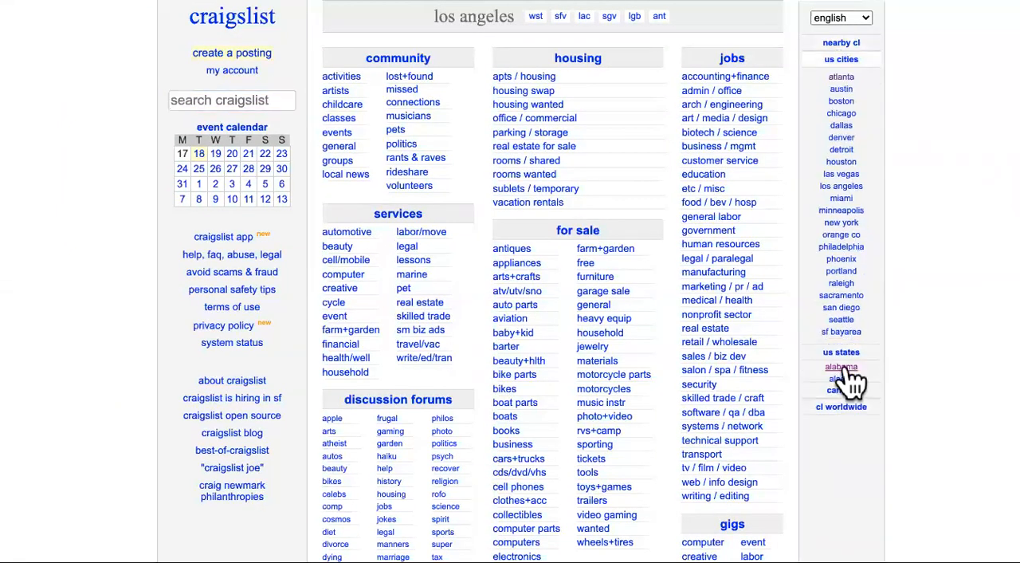
{"action": "left_click", "coordinate": [839, 409]}
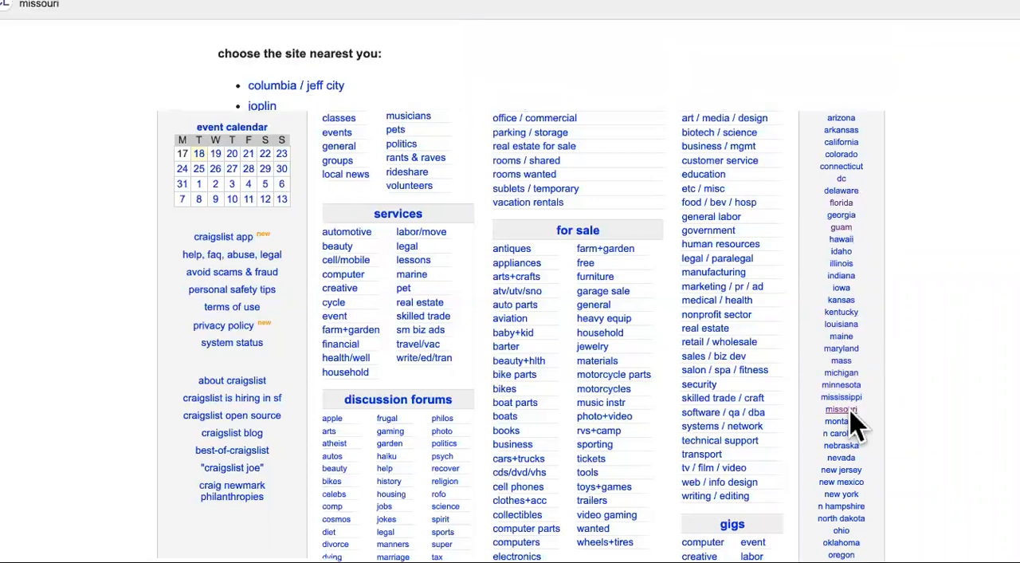
{"action": "left_click", "coordinate": [840, 409]}
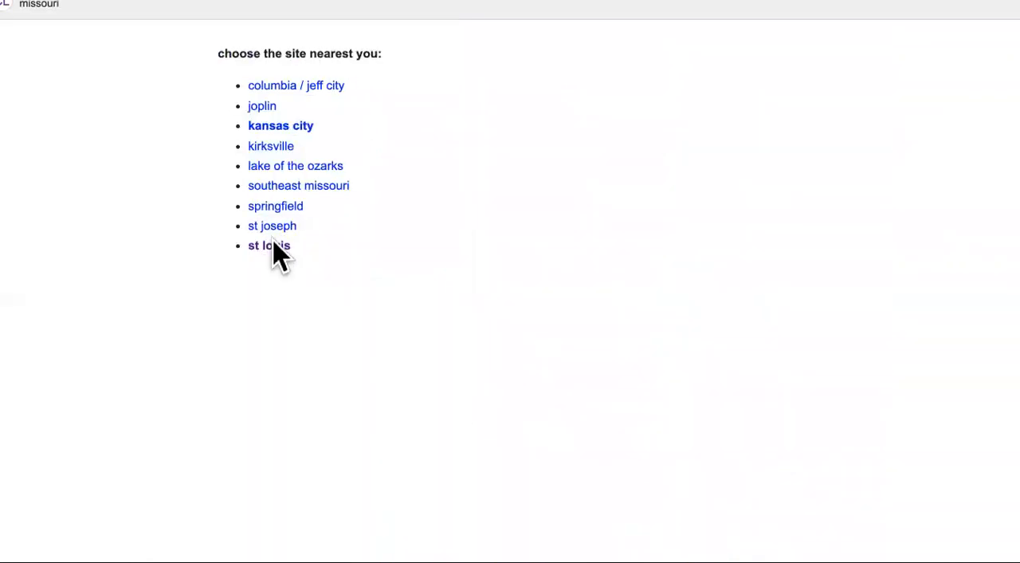
{"action": "left_click", "coordinate": [268, 245]}
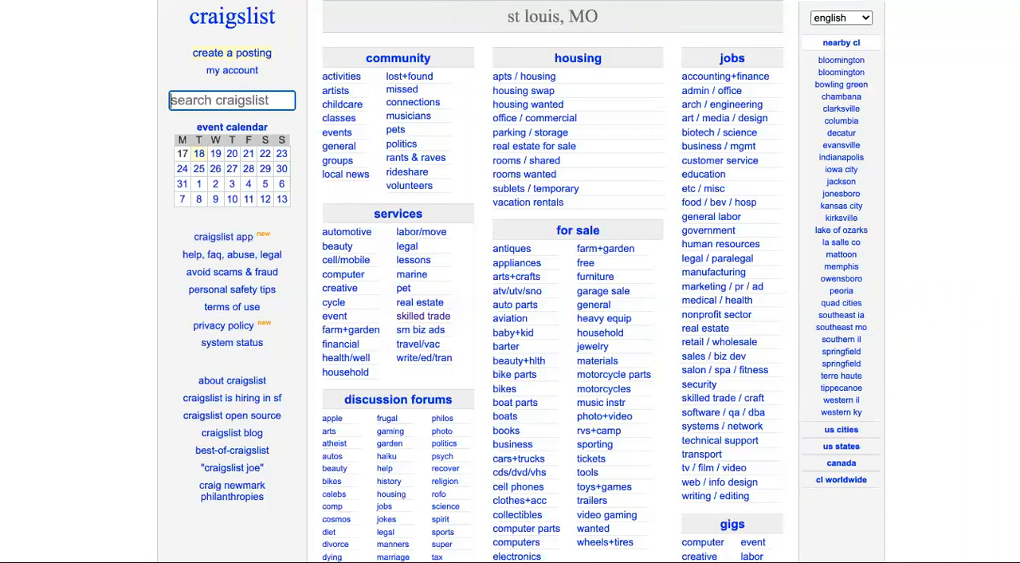
{"action": "mouse_move", "coordinate": [268, 140]}
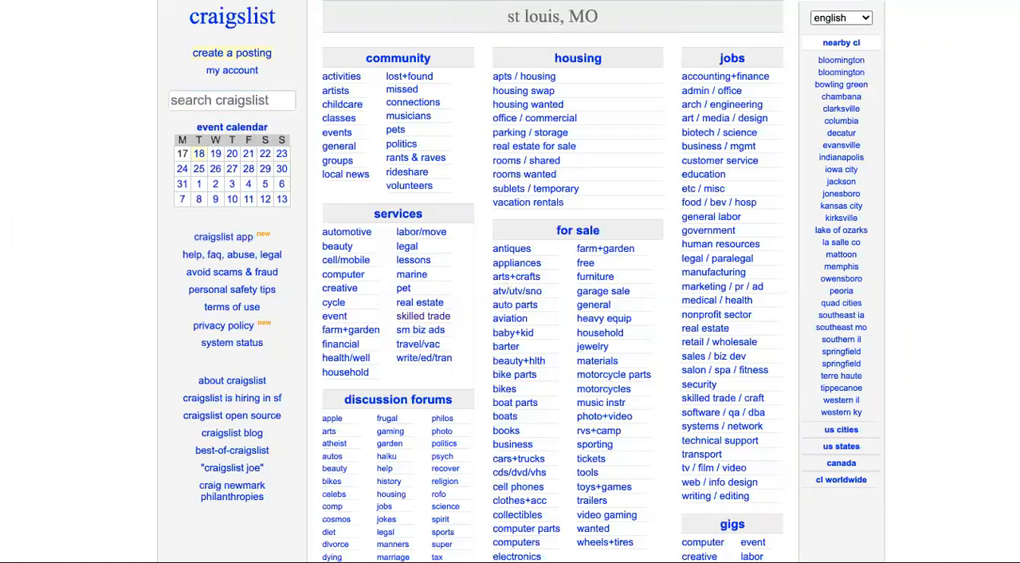
Browse the 98 St. Louis resume postings from the homepage's resumes link.
{"action": "scroll", "scroll_direction": "down", "scroll_amount": 3}
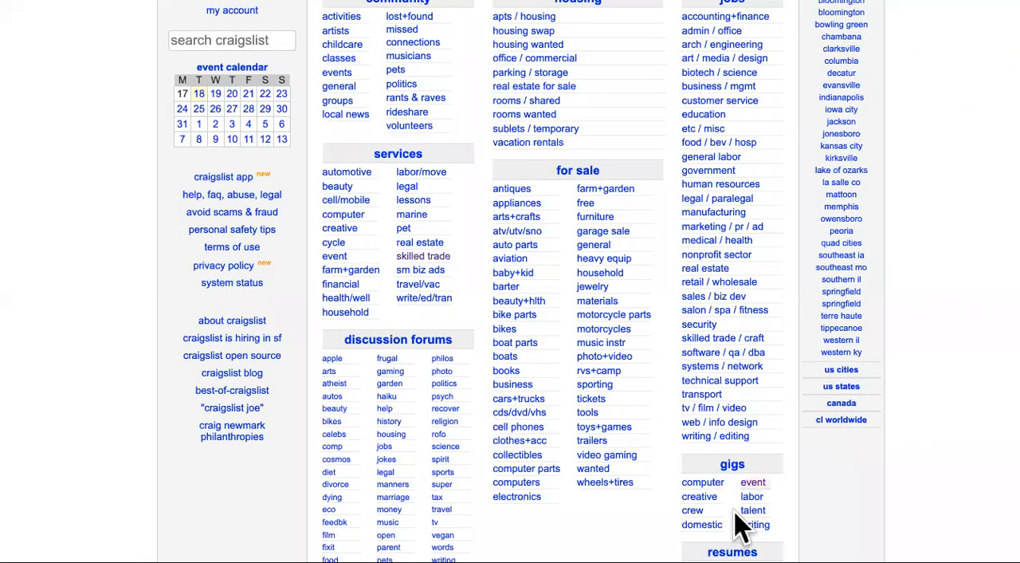
{"action": "left_click", "coordinate": [732, 552]}
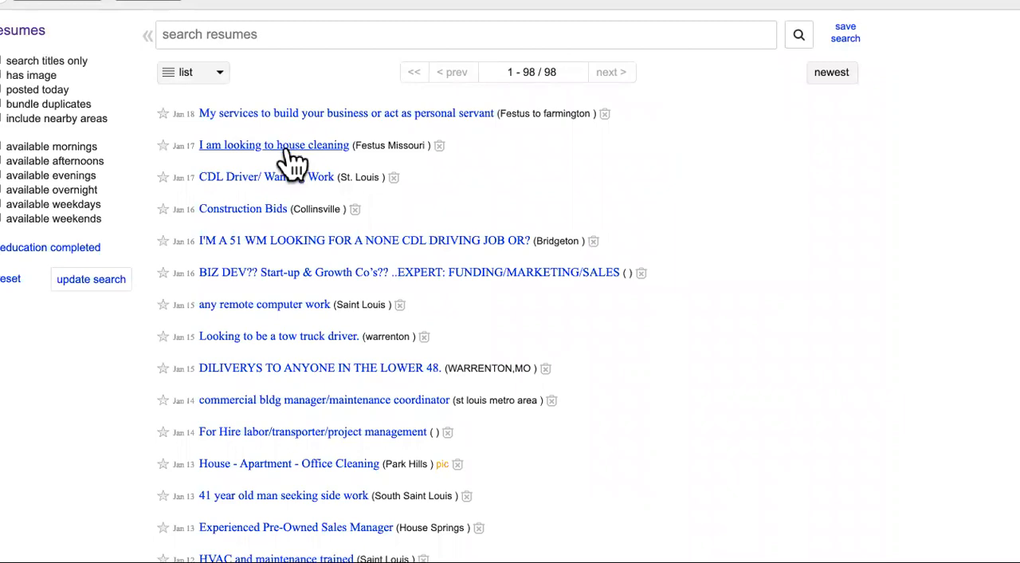
{"action": "scroll", "scroll_direction": "down", "scroll_amount": 3}
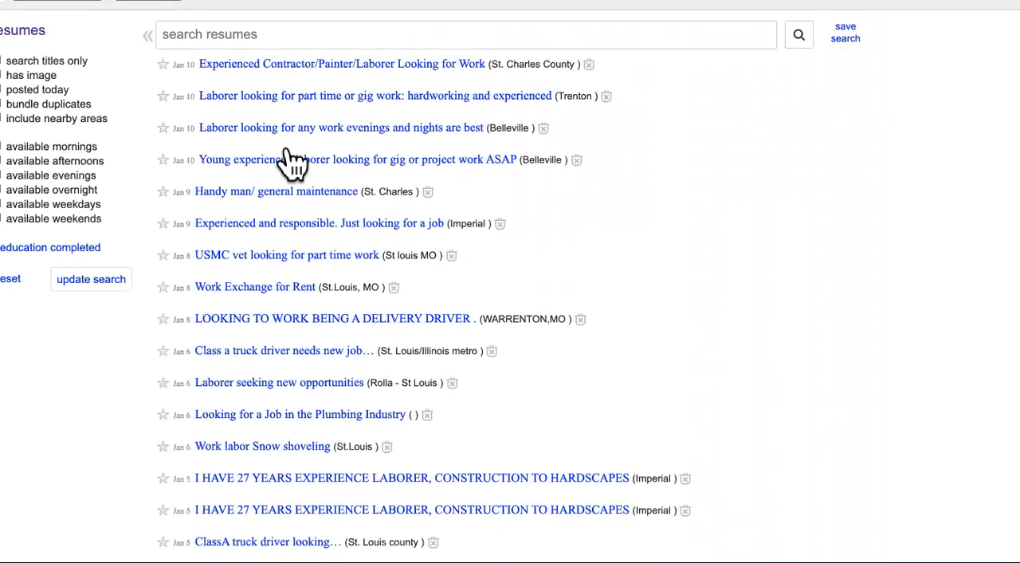
{"action": "scroll", "scroll_direction": "down", "scroll_amount": 3}
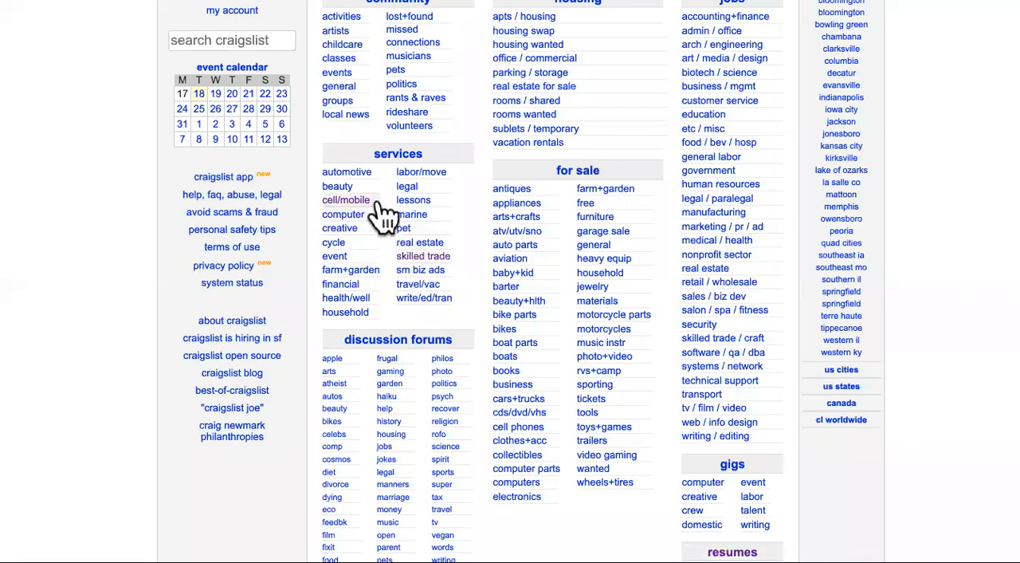
View the 5 St. Louis beauty service posts, such as waxing and locs.
{"action": "left_click", "coordinate": [337, 186]}
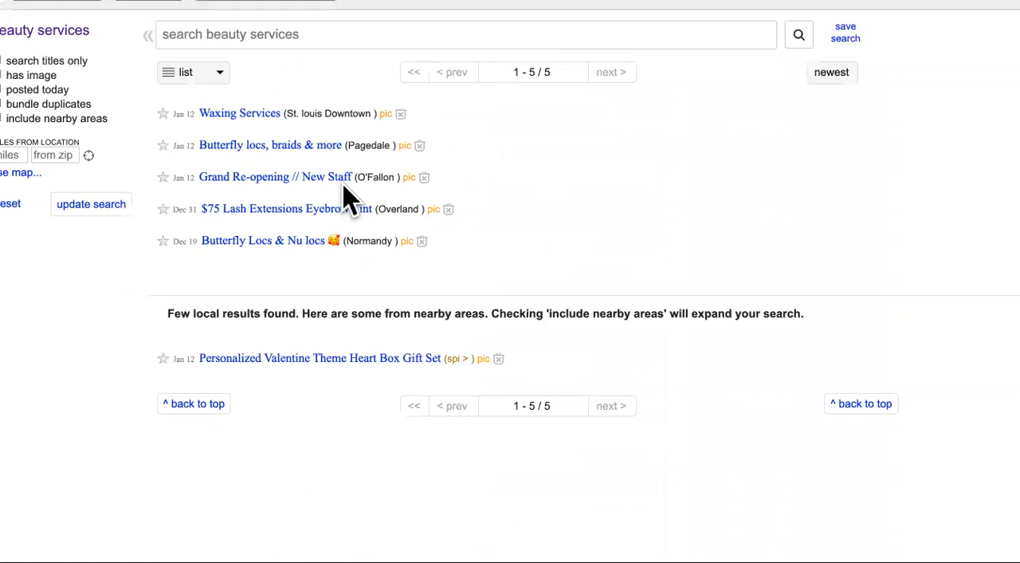
{"action": "mouse_move", "coordinate": [303, 215]}
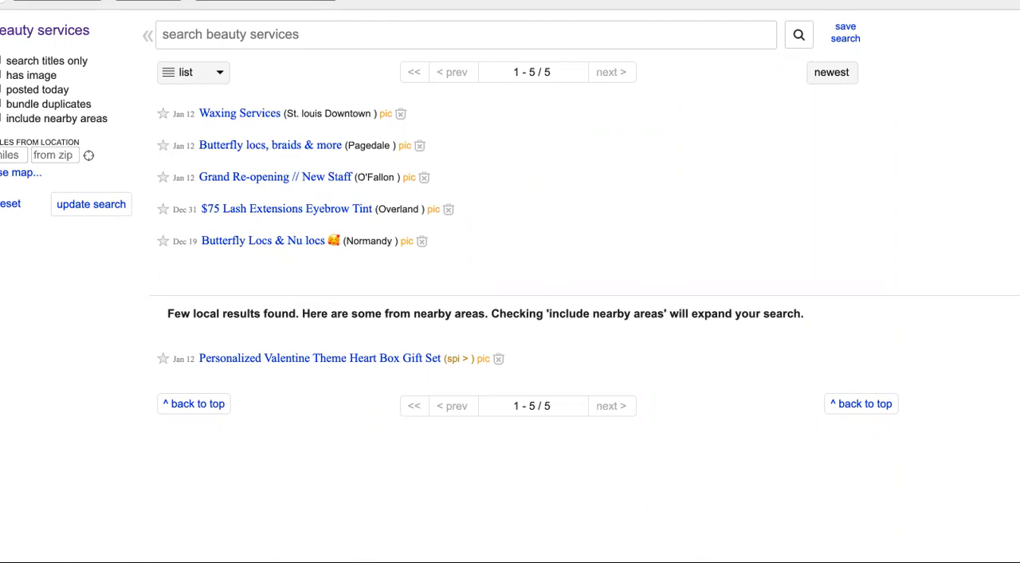
{"action": "mouse_move", "coordinate": [572, 251]}
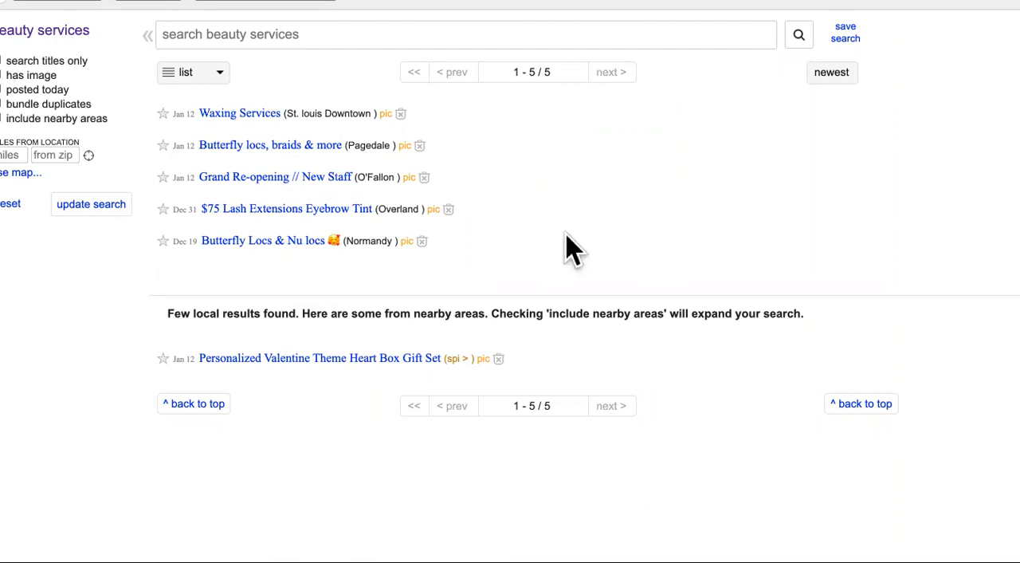
{"action": "mouse_move", "coordinate": [737, 20]}
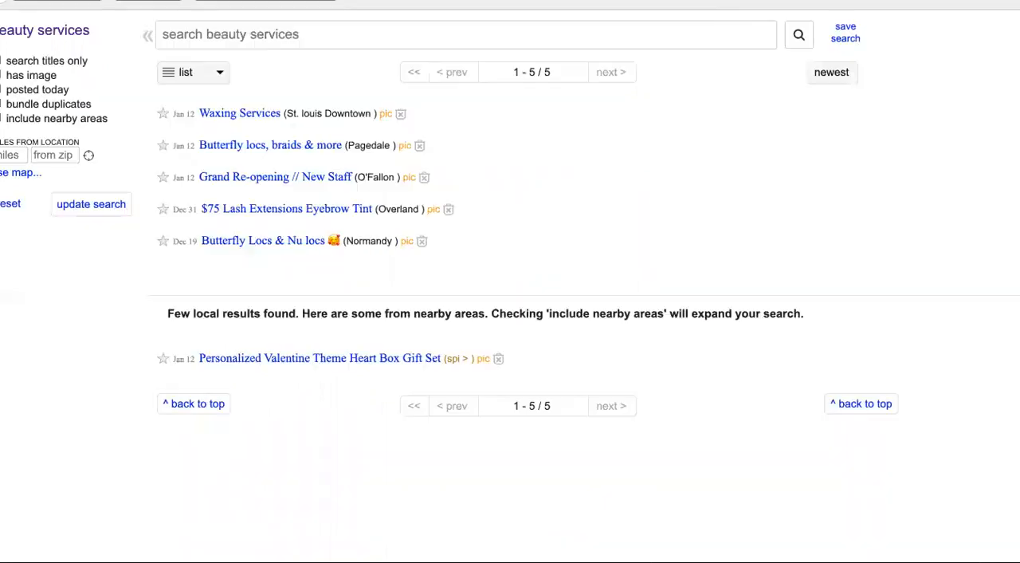
{"action": "mouse_move", "coordinate": [263, 239]}
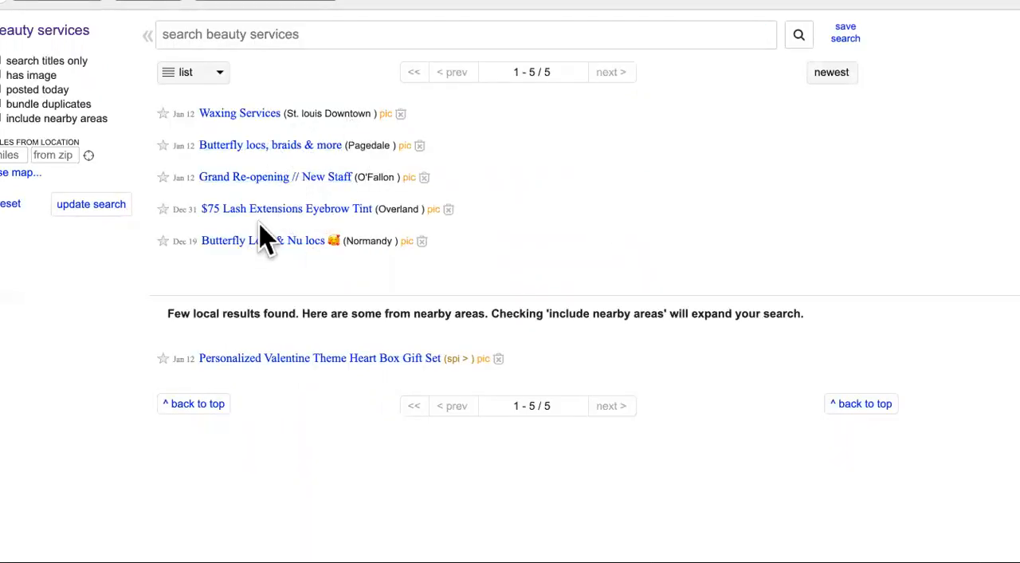
{"action": "mouse_move", "coordinate": [448, 210]}
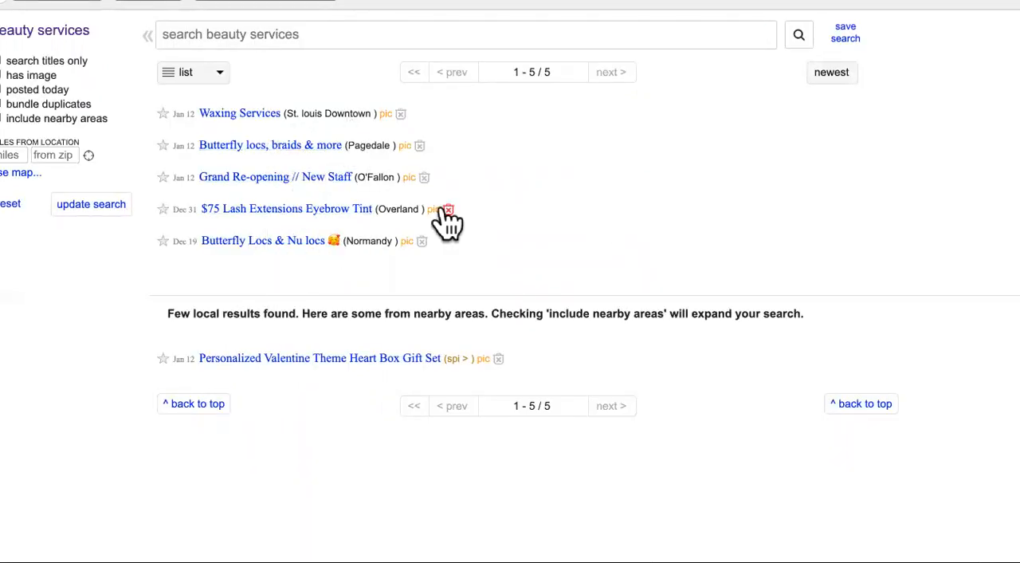
{"action": "mouse_move", "coordinate": [519, 459]}
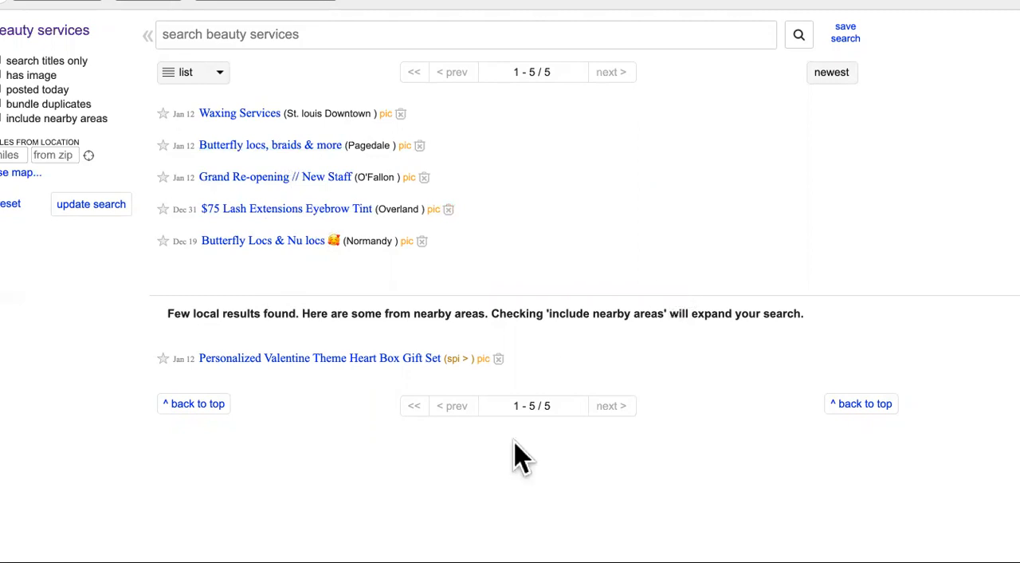